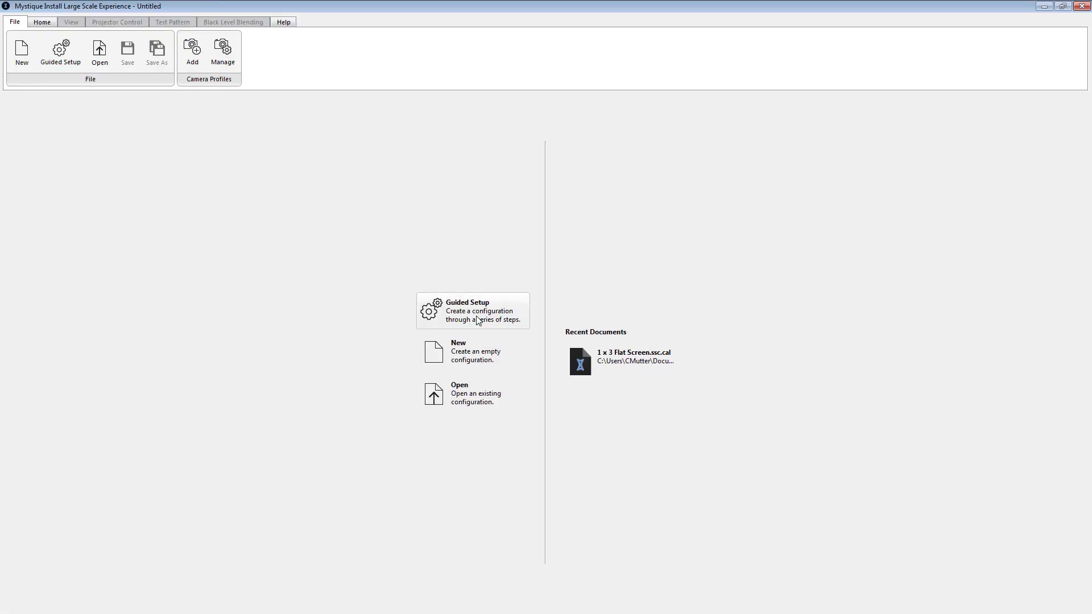
Begin a guided setup, find the four 192.168 projectors and keep the Staging Blackfly camera.
left_click(472, 311)
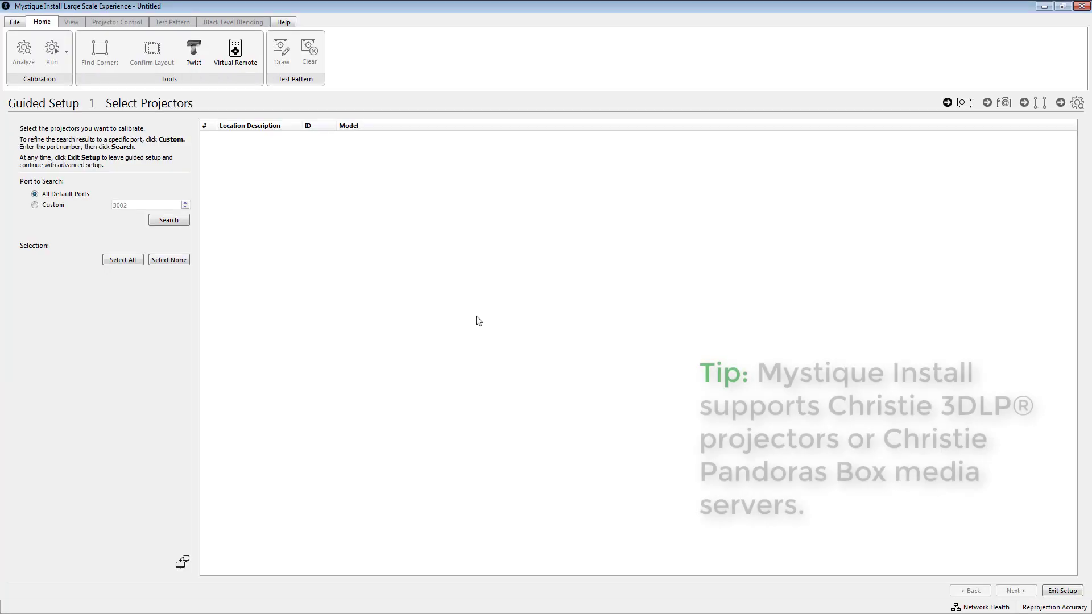
left_click(168, 220)
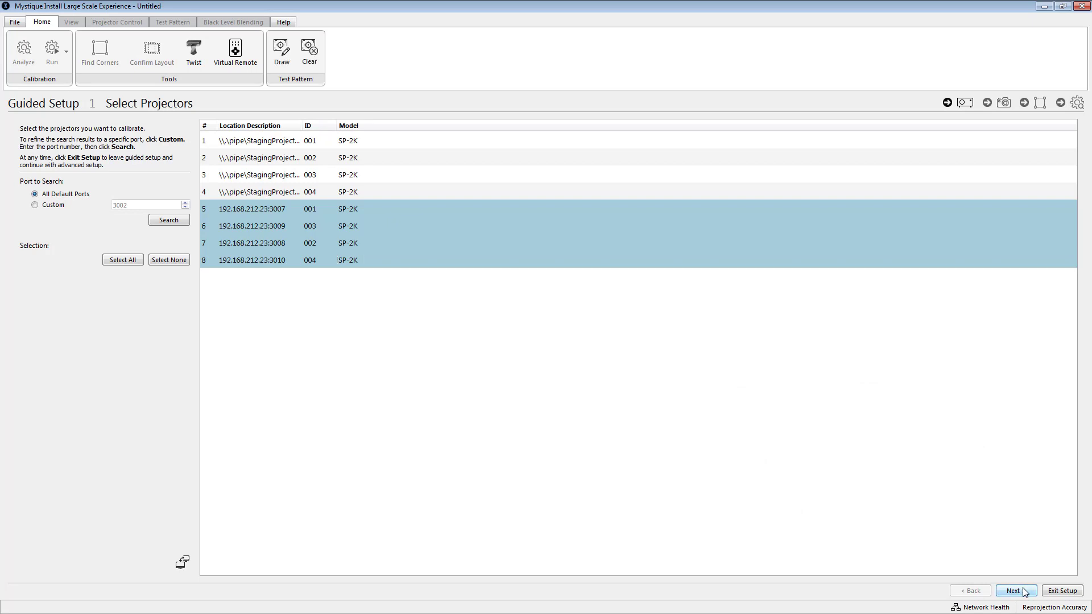
left_click(1014, 590)
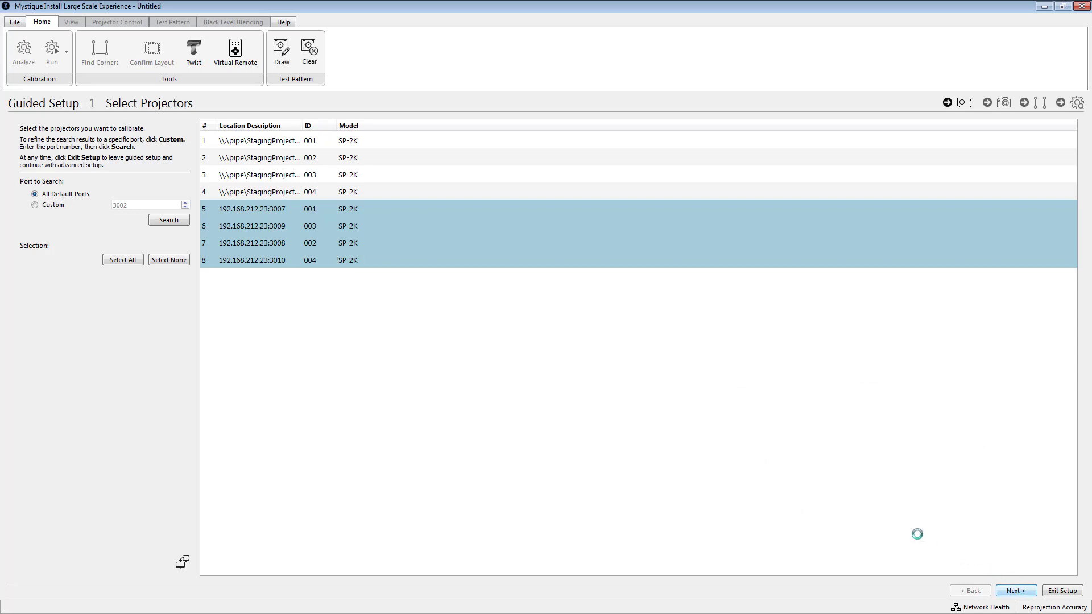
left_click(1016, 590)
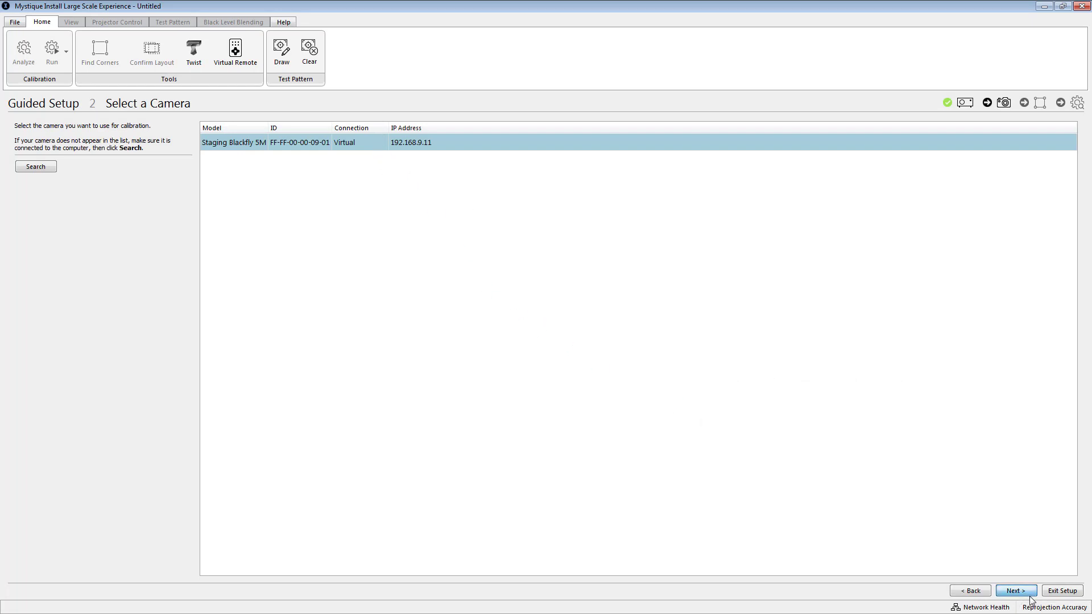
left_click(1016, 590)
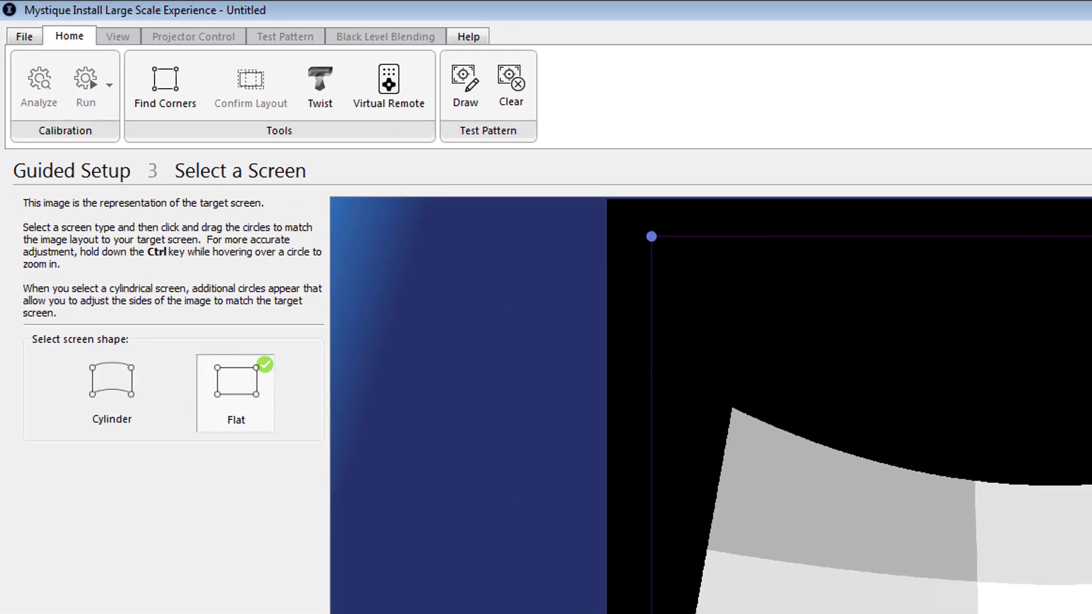
Choose the Cylinder shape, fit its corner circles to the screen image and continue.
left_click(76, 271)
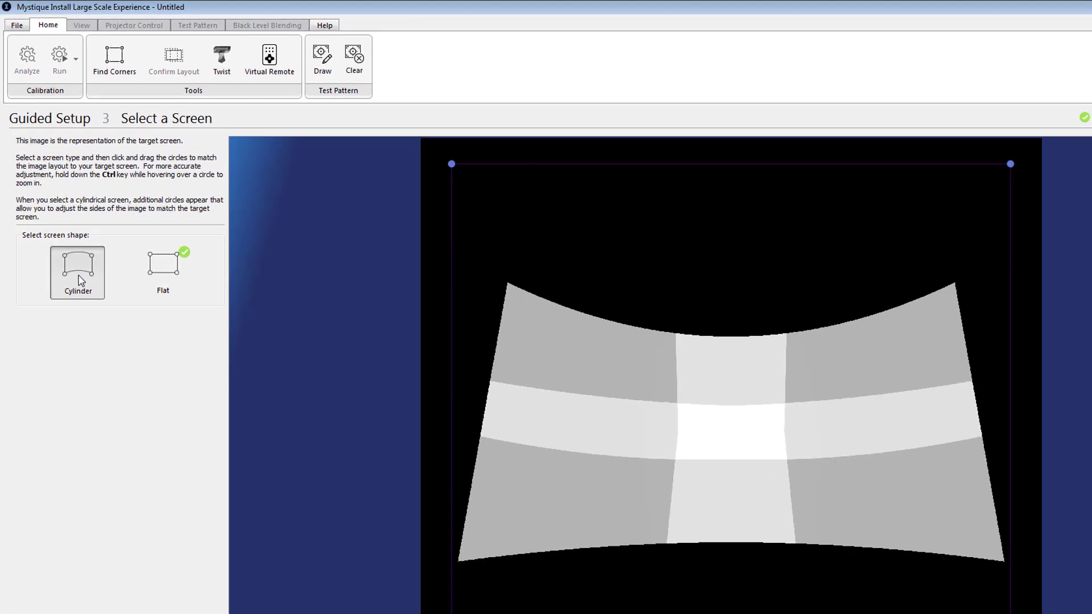
left_click(78, 271)
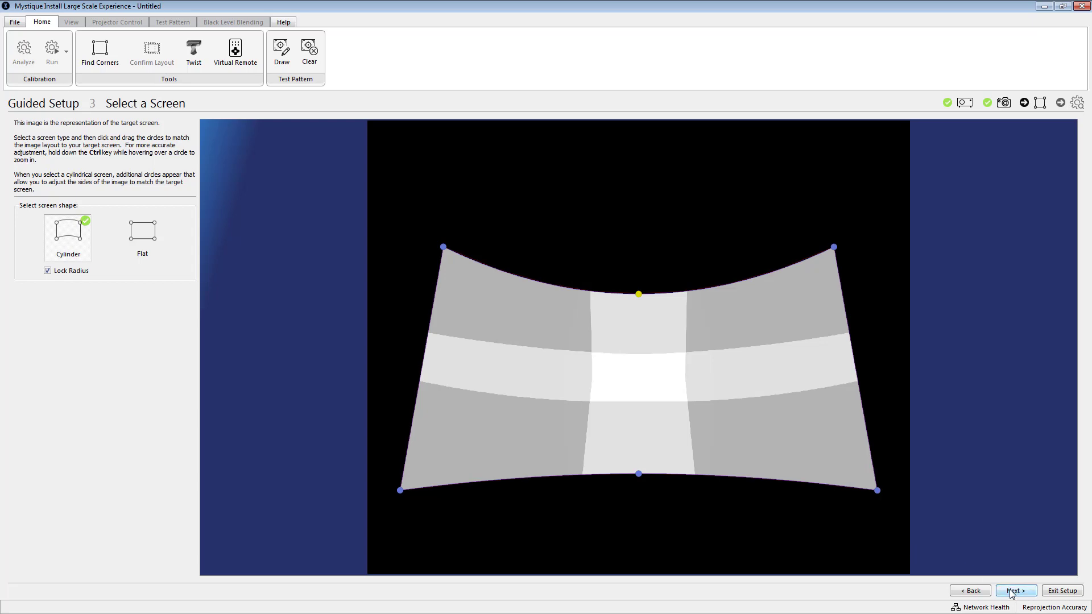
left_click(1014, 590)
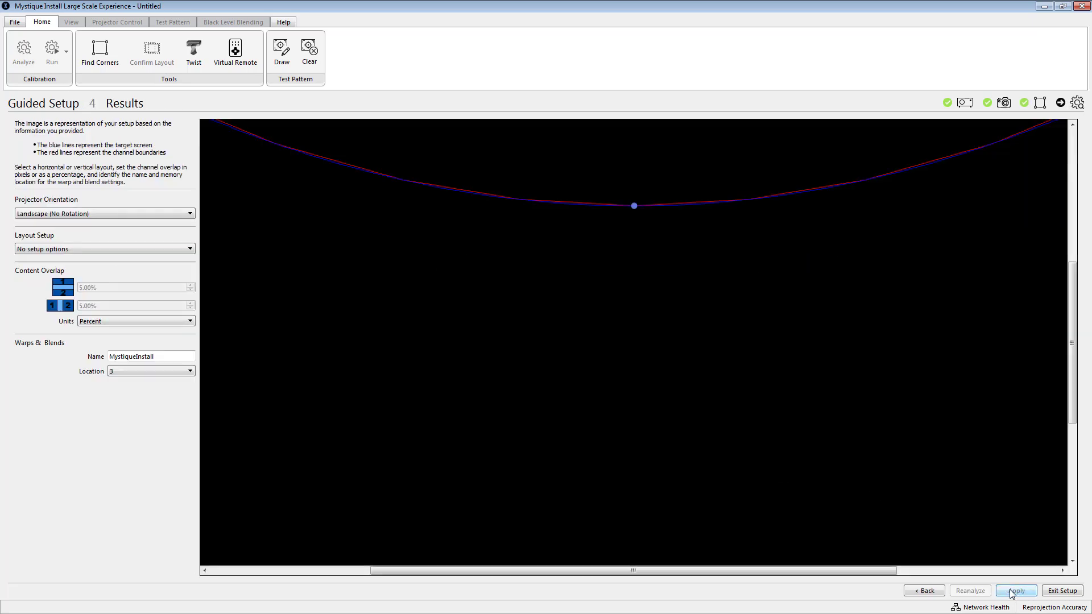
Choose the 2 x 2 layout for the four projectors on the Results step.
left_click(1015, 591)
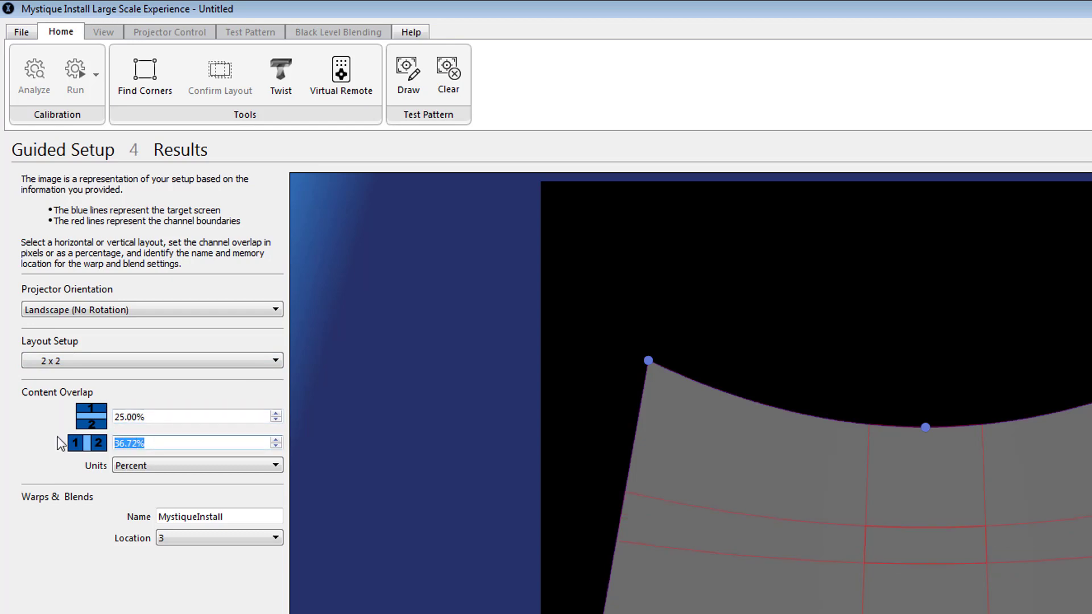
Set the horizontal content overlap to 25% so both overlaps read 25.00%.
type("25.00%")
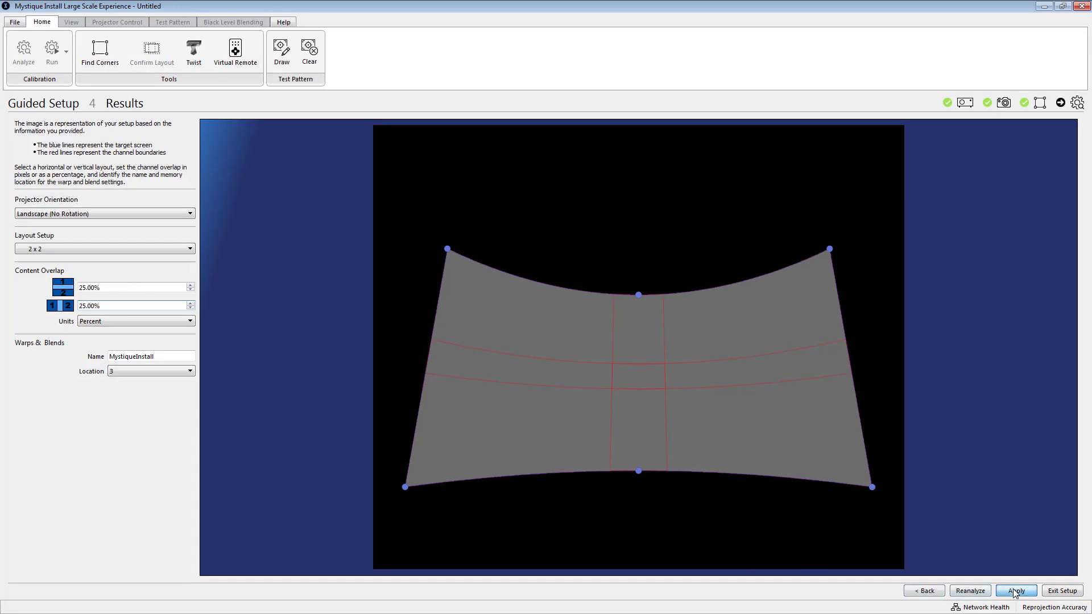
Apply the guided setup and let calibration run across the four projectors.
left_click(1015, 590)
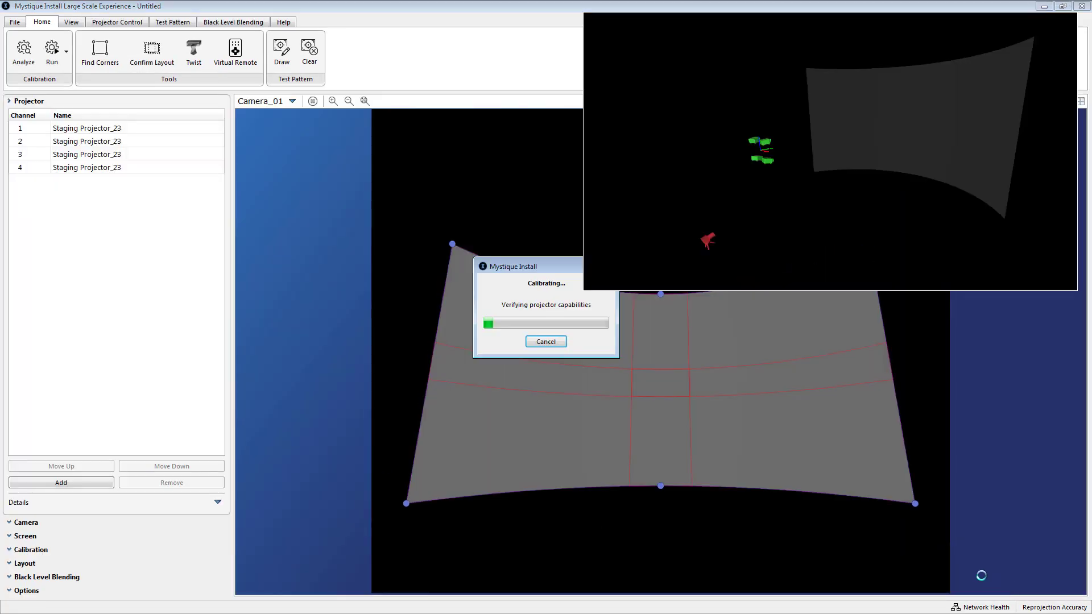
mouse_move(974, 570)
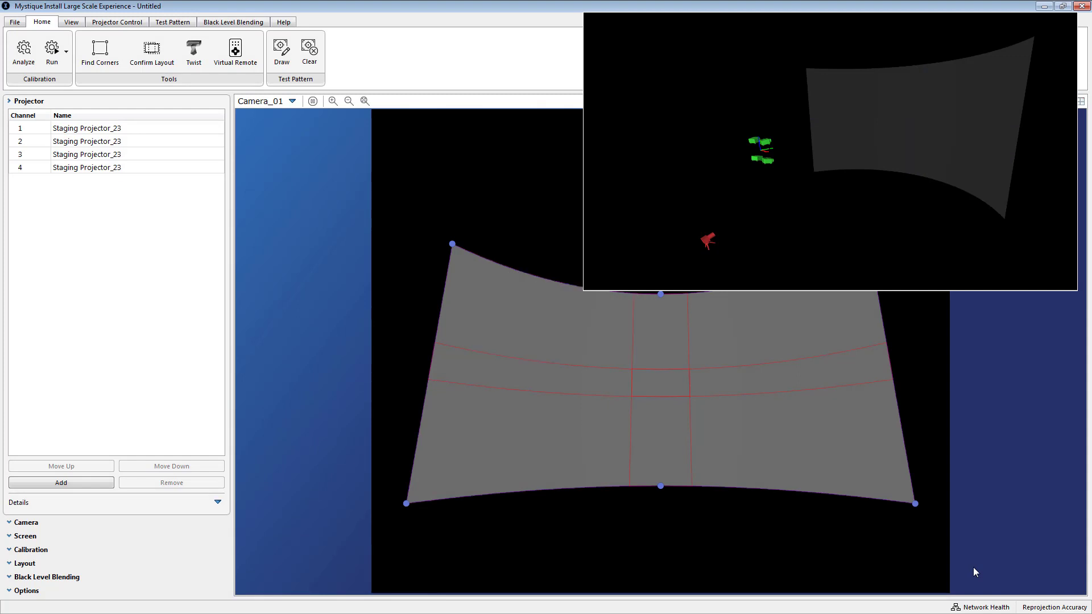
mouse_move(940, 554)
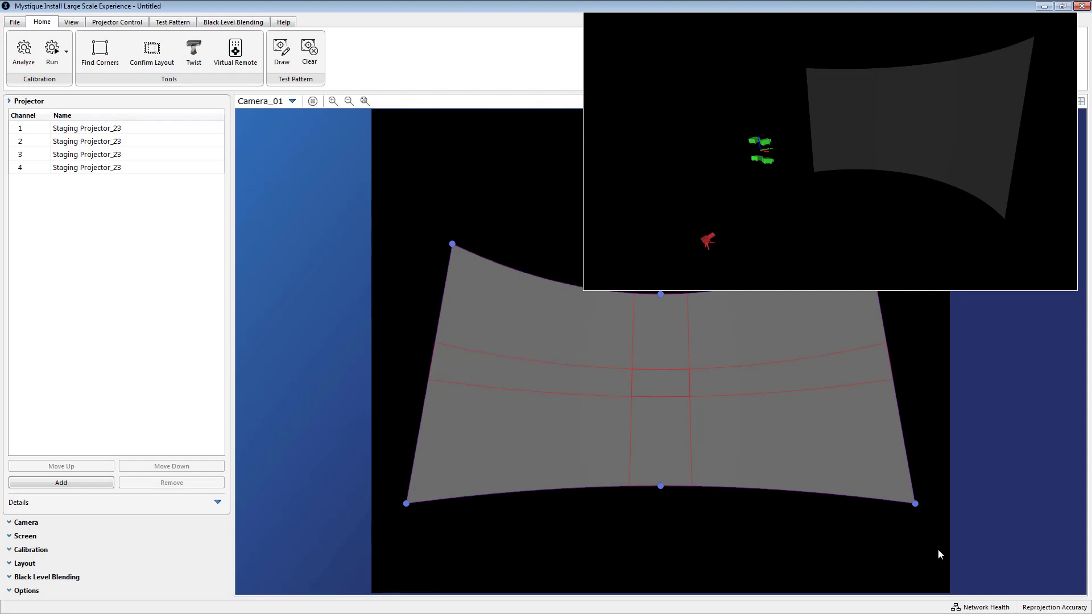
mouse_move(100, 52)
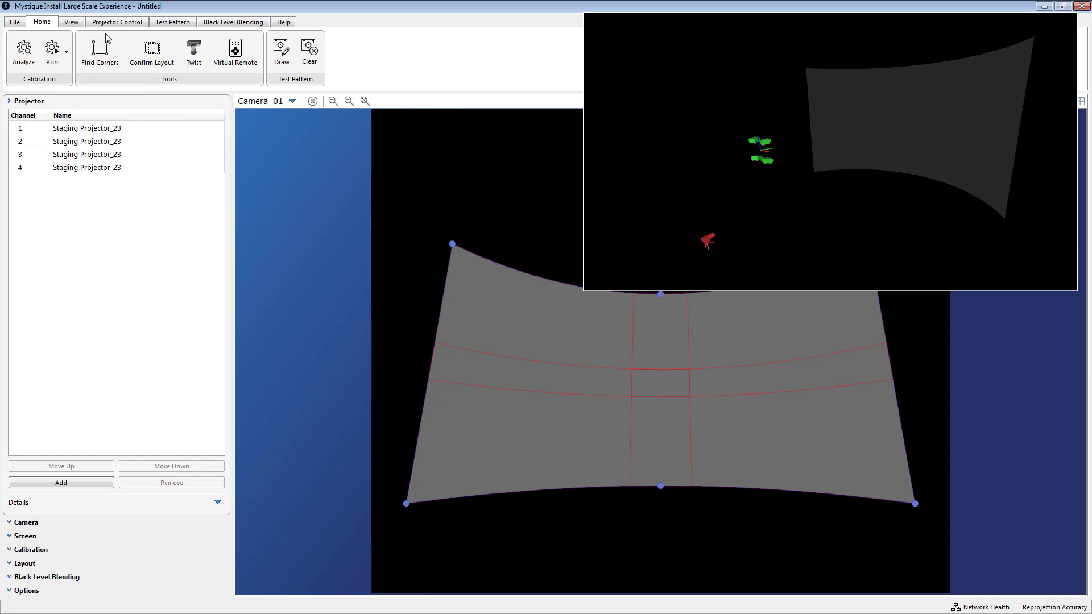
Show the Native and Warps Only demo test patterns on the curved screen.
left_click(172, 22)
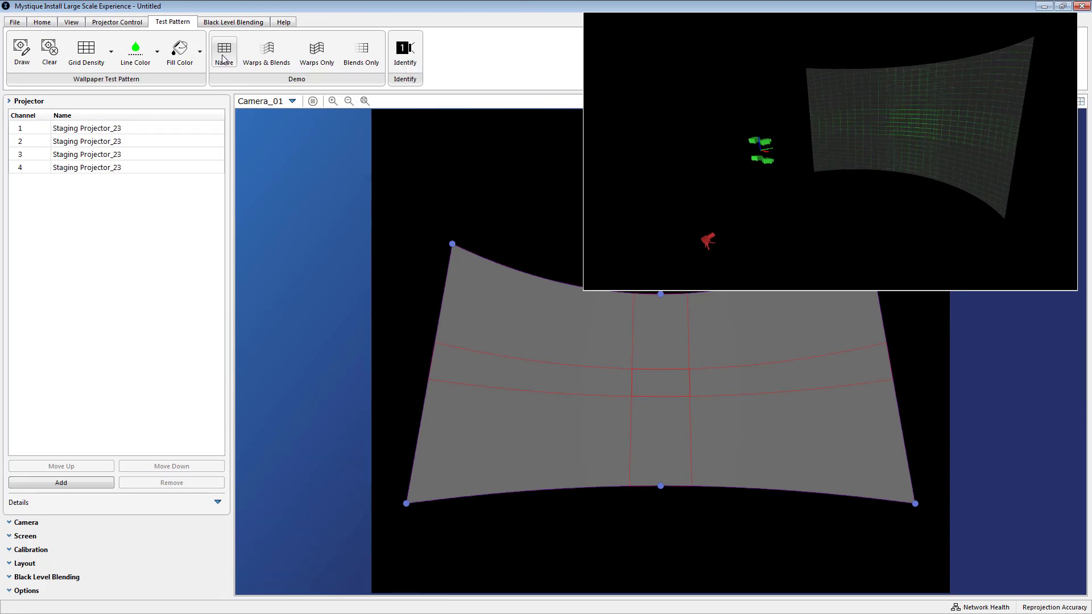
mouse_move(316, 49)
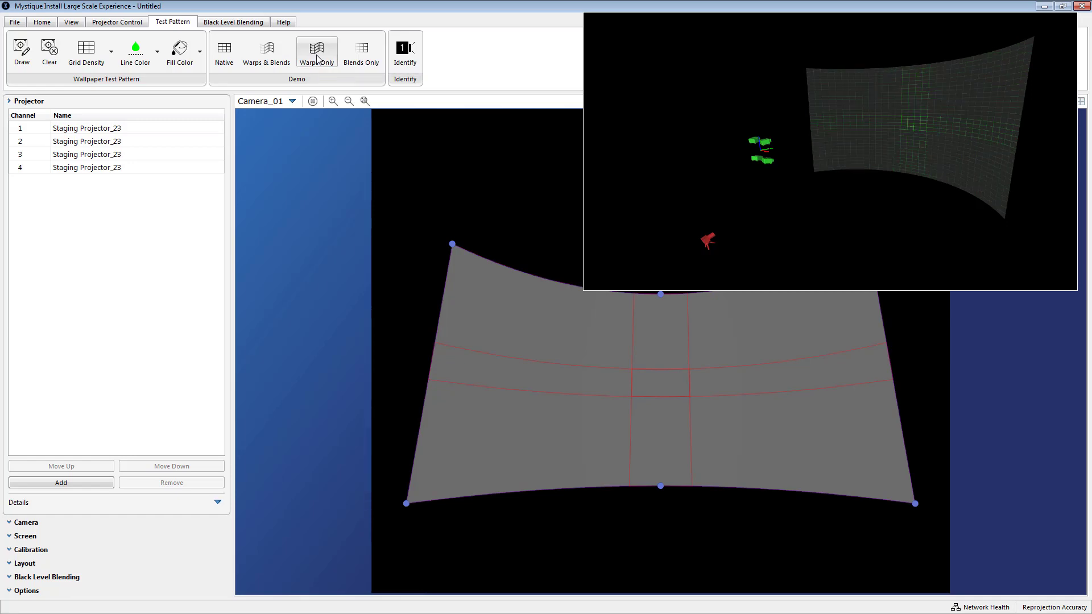
mouse_move(266, 53)
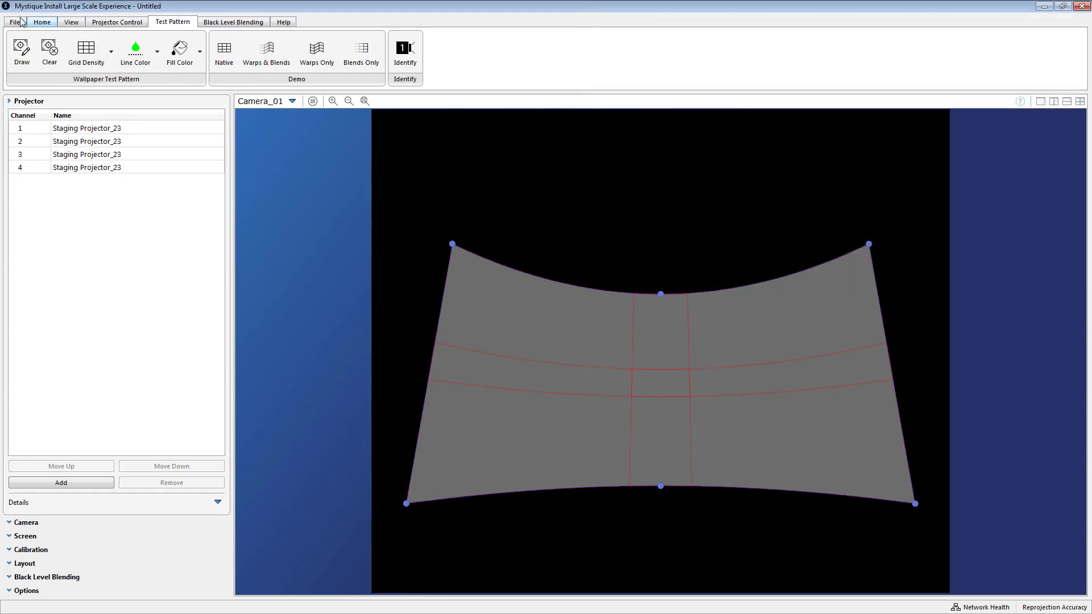
Save the calibration as 'Curved Screen' in the Simple Examples folder.
left_click(13, 22)
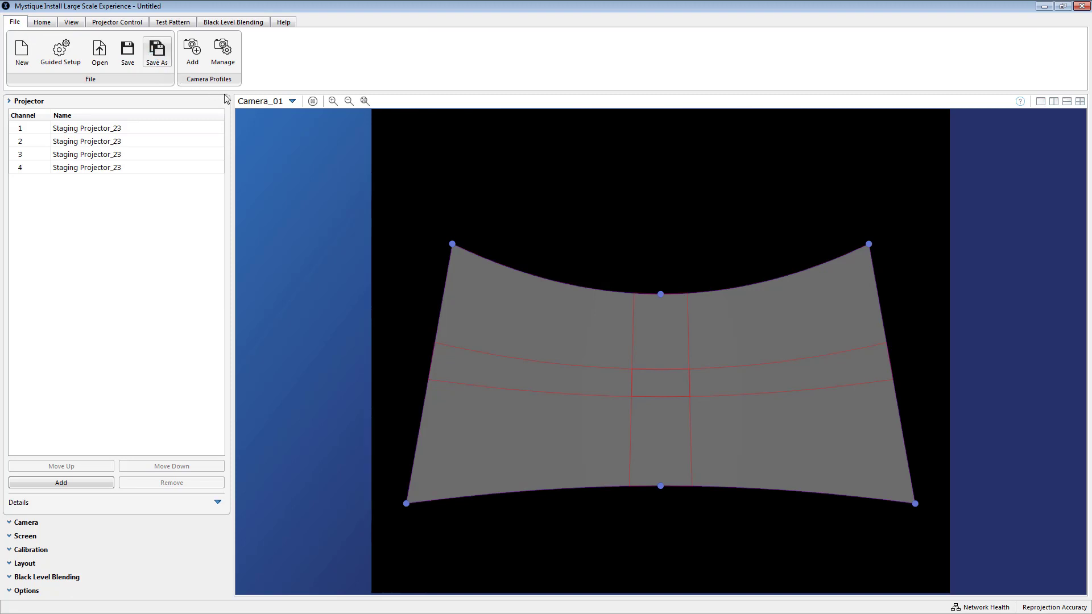
left_click(156, 51)
type("Curved")
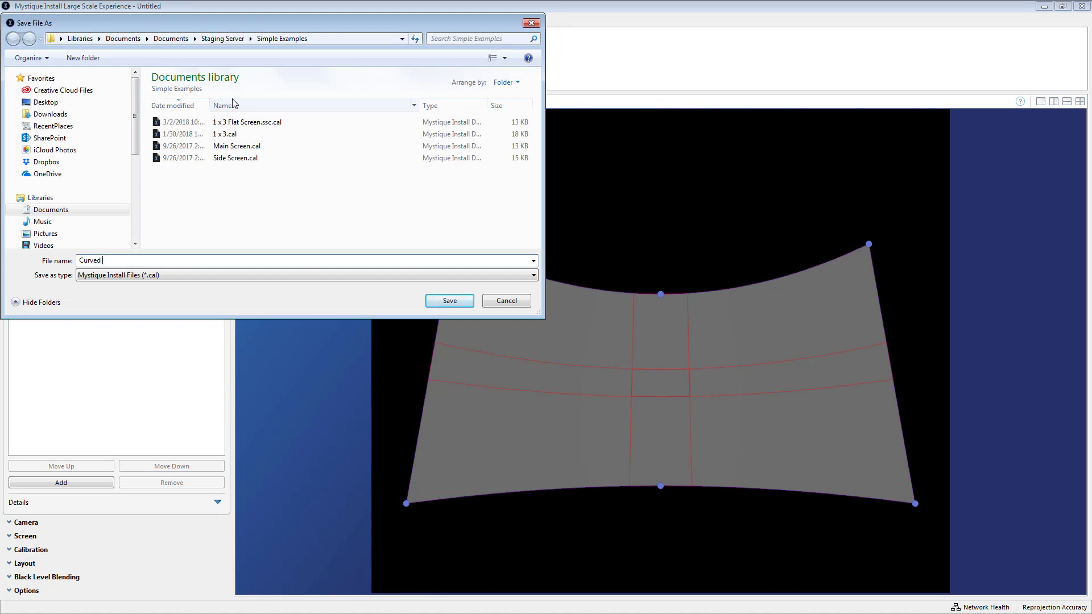
type("Screen")
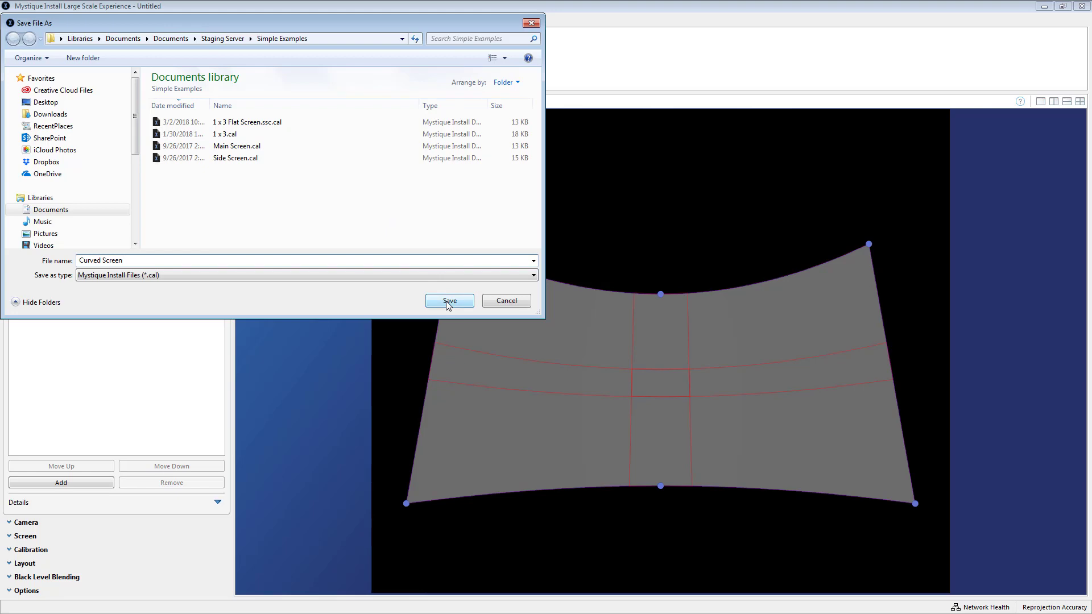
left_click(448, 300)
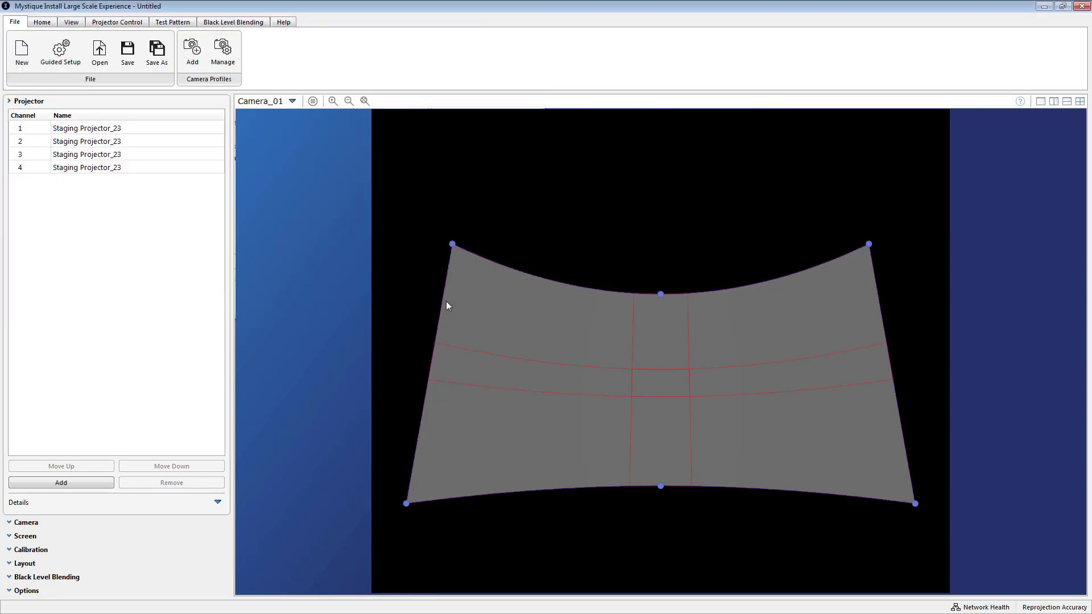